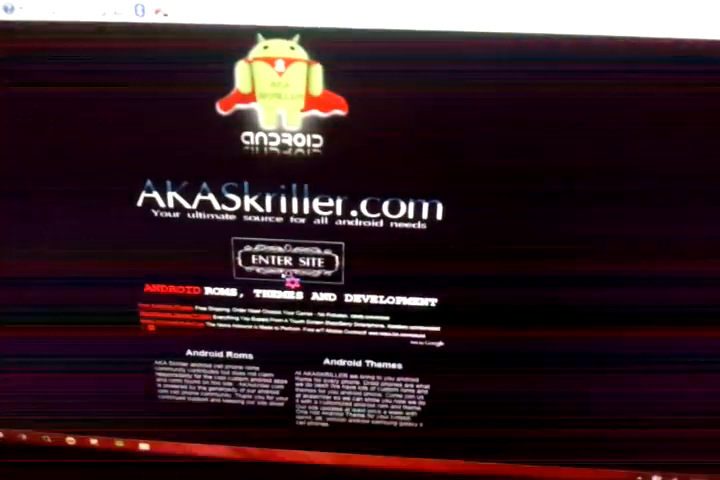
# - Enter AKASkriller.com past the splash page to its welcome page
pyautogui.click(294, 262)
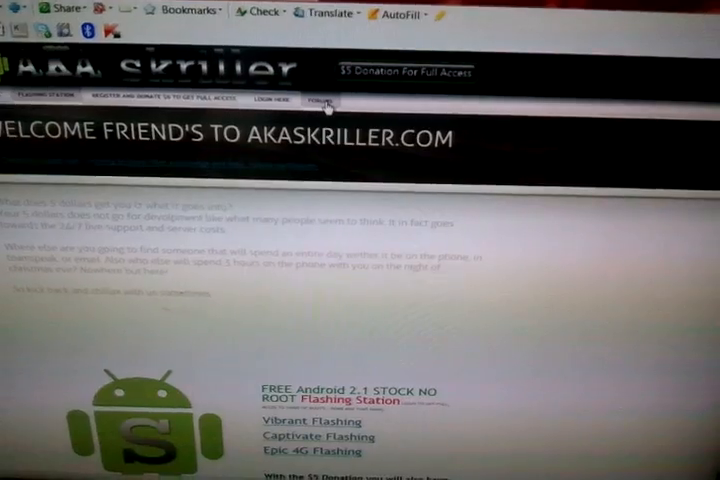
# - Go to FORUMS and open the Skriller's Room of Hack's board
pyautogui.click(317, 98)
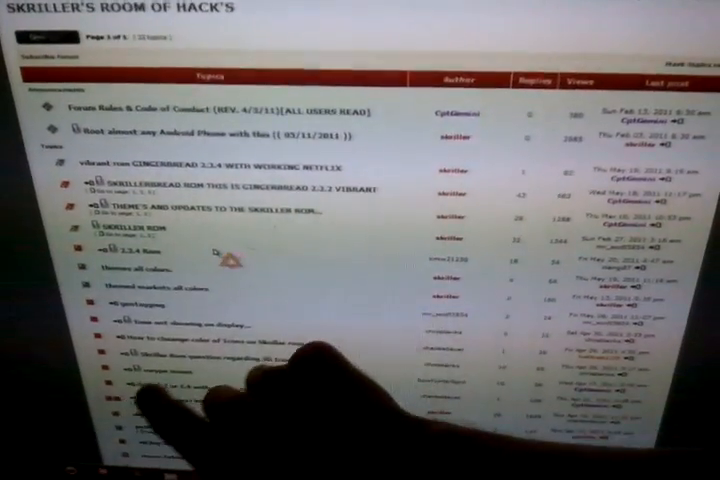
pyautogui.scroll(-3)
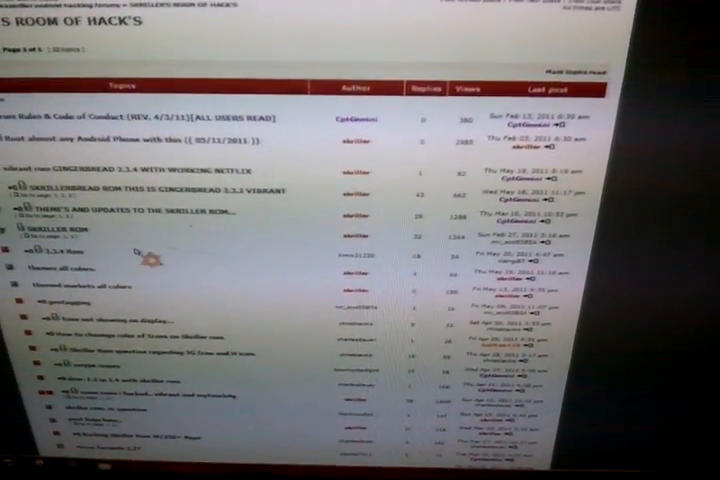
pyautogui.scroll(3)
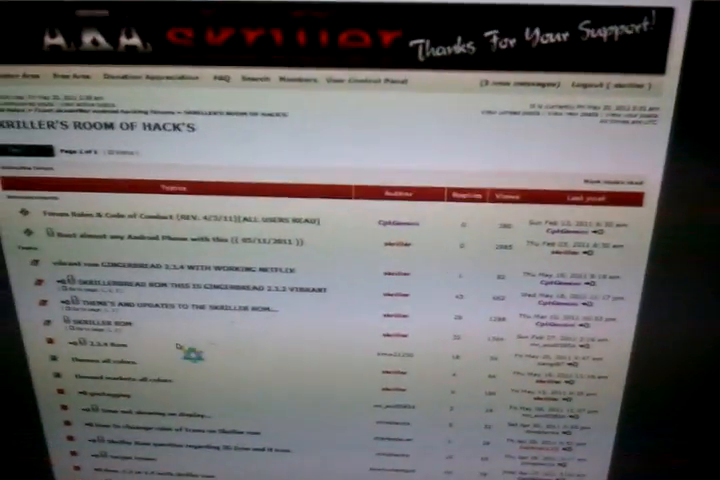